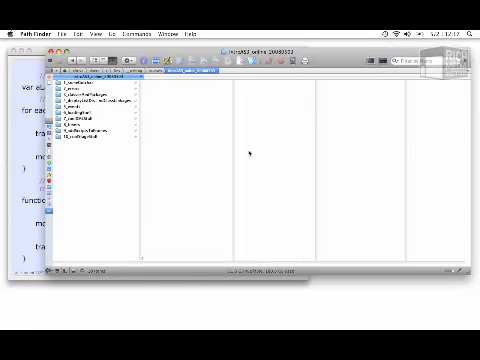
Step: Browse to the example folder and open the example FLA document to view its frame-label script
{"action": "left_click", "coordinate": [96, 128]}
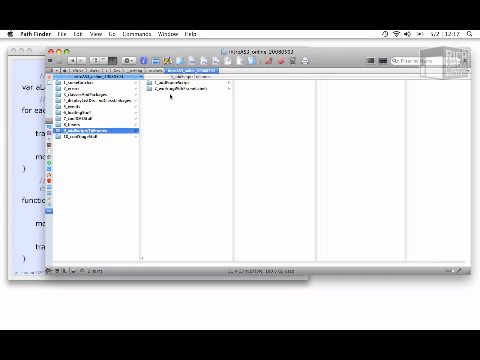
{"action": "left_click", "coordinate": [184, 94]}
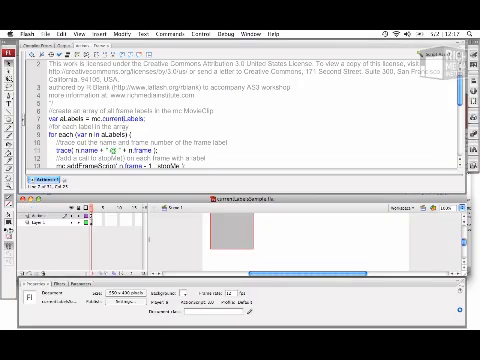
{"action": "scroll", "scroll_direction": "down", "scroll_amount": 3}
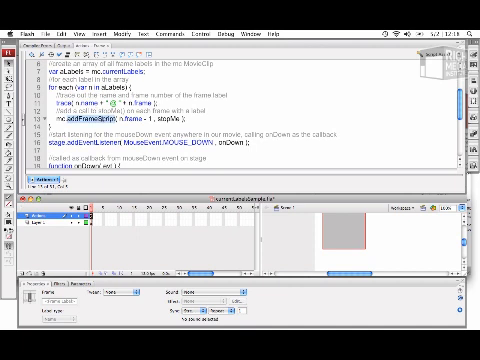
{"action": "scroll", "scroll_direction": "down", "scroll_amount": 3}
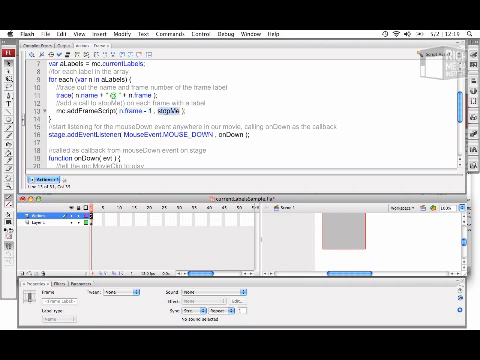
{"action": "scroll", "scroll_direction": "down", "scroll_amount": 3}
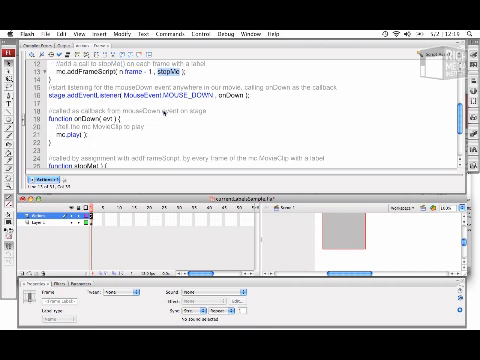
{"action": "scroll", "scroll_direction": "down", "scroll_amount": 3}
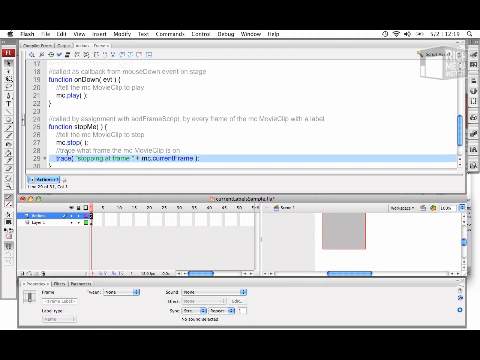
{"action": "scroll", "scroll_direction": "up", "scroll_amount": 3}
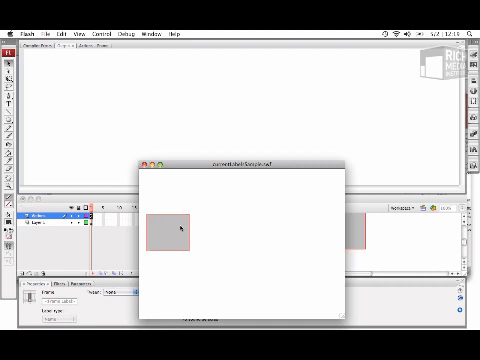
{"action": "mouse_move", "coordinate": [252, 184]}
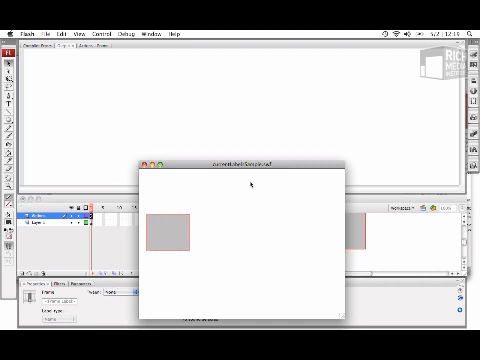